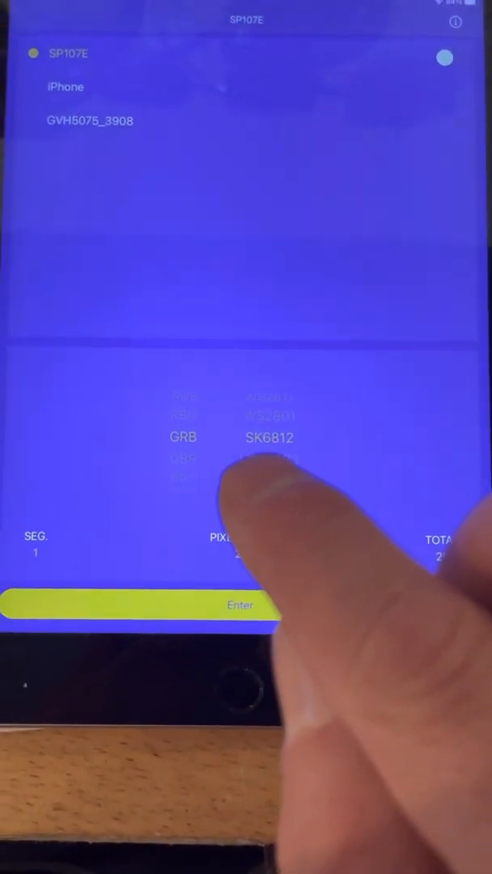
Step: Choose GRB SK6812 as the LED chip type on the picker wheel
left_click(235, 550)
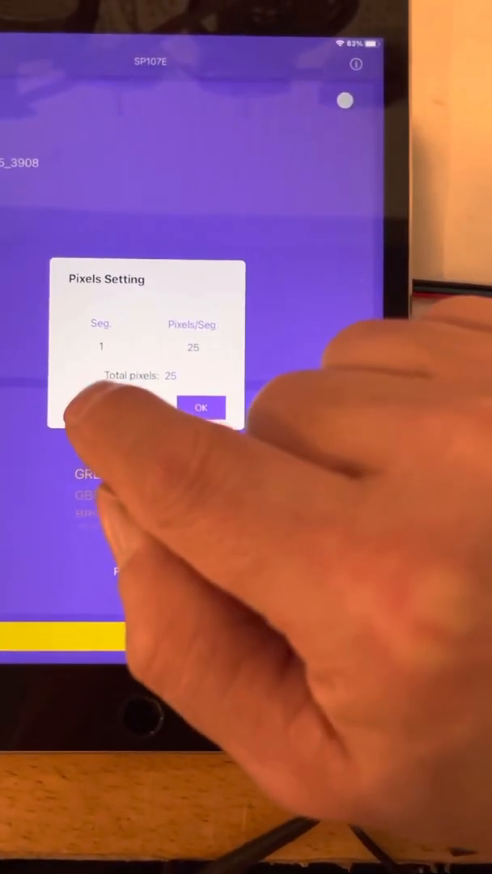
Step: Confirm the Pixels Setting of 1 segment with 25 pixels, total 25
left_click(202, 408)
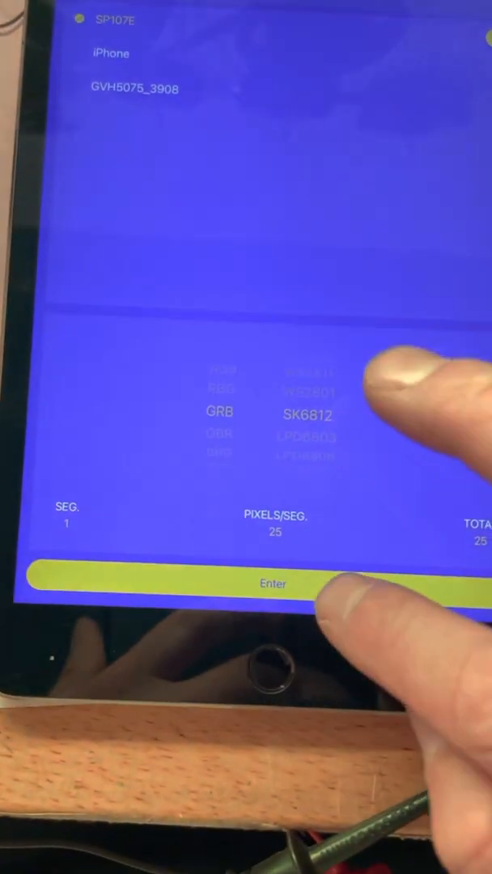
left_click(272, 582)
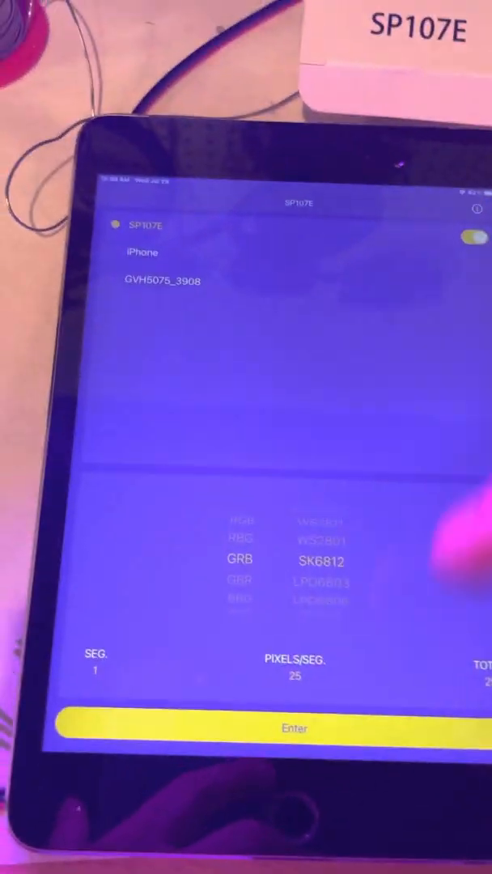
Step: Enter the solid-colour control screen and set the LEDs to red
left_click(293, 728)
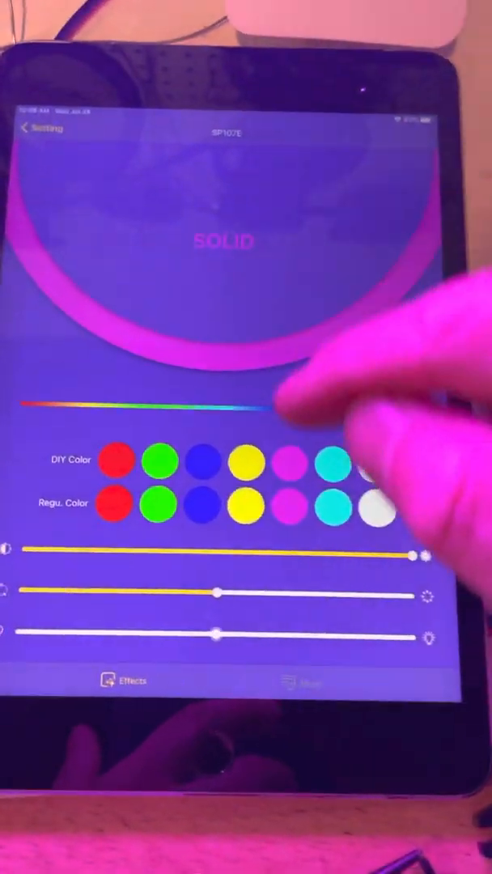
left_click(116, 466)
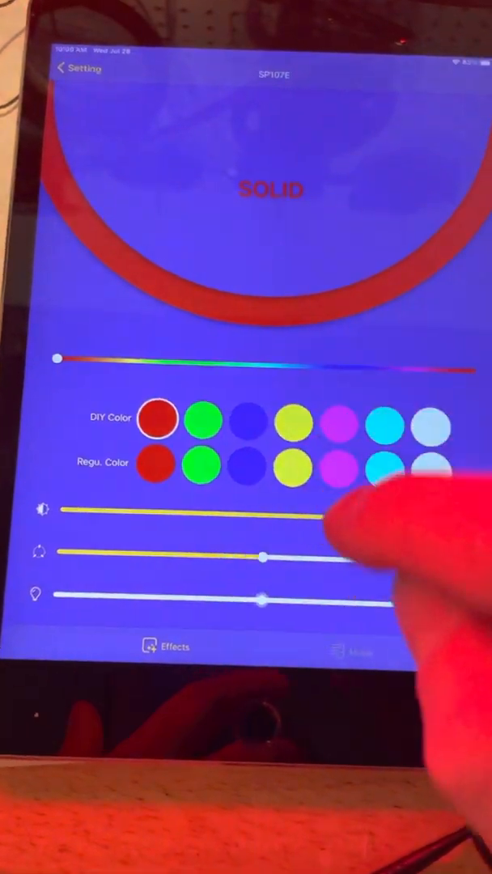